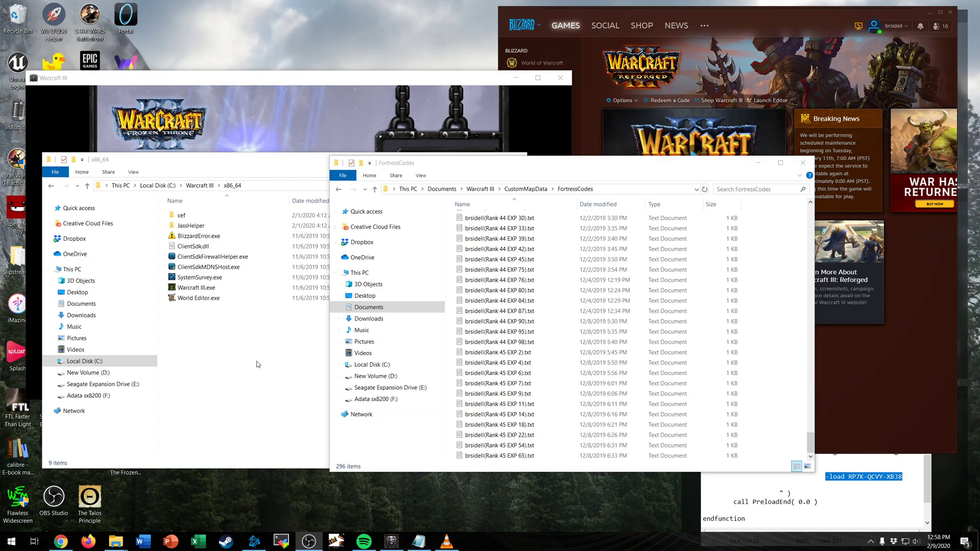
Bring the Warcraft III x86_64 folder window forward over the FortressCodes folder.
left_click(197, 287)
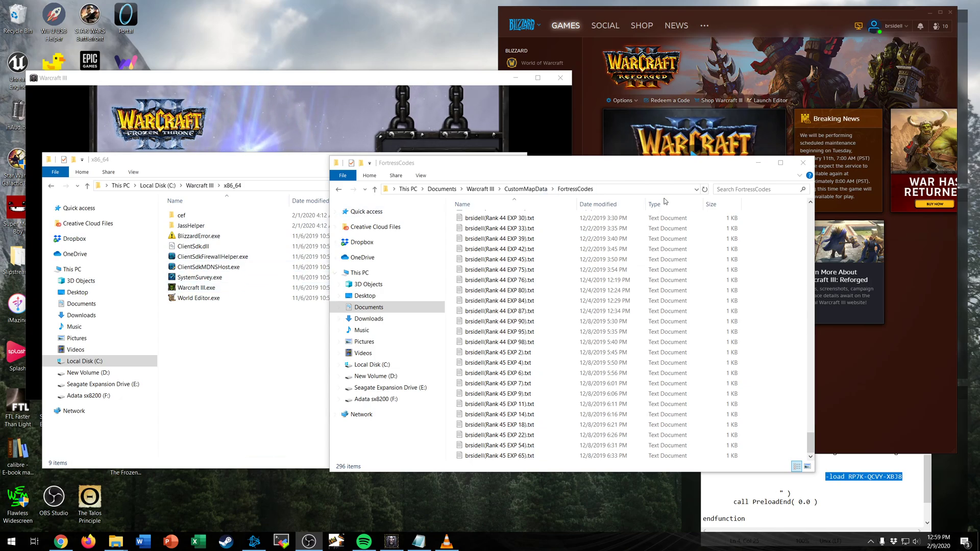
left_click(500, 435)
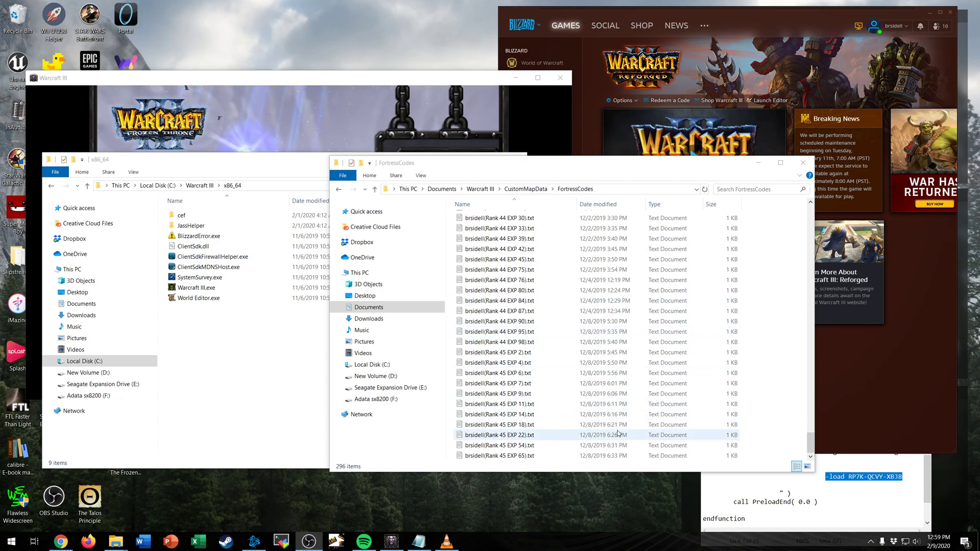
left_click(892, 25)
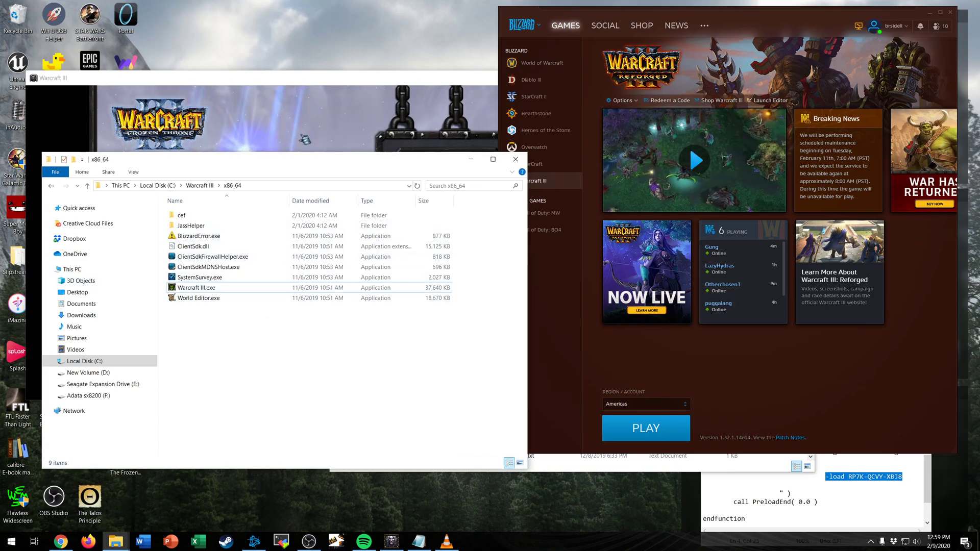
Launch Warcraft III.exe and create and start a local Fortress Survival Alpha 6.77 game.
double_click(196, 287)
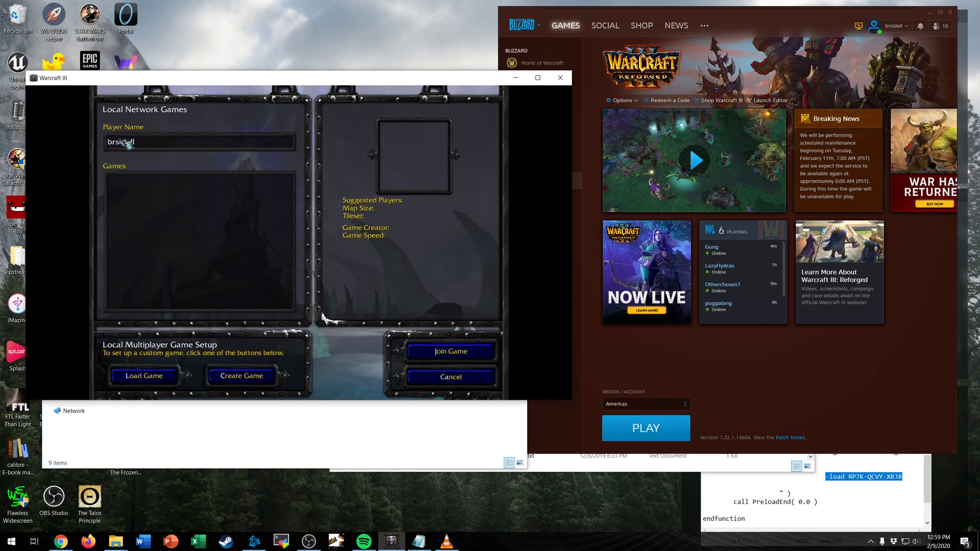
mouse_move(605, 471)
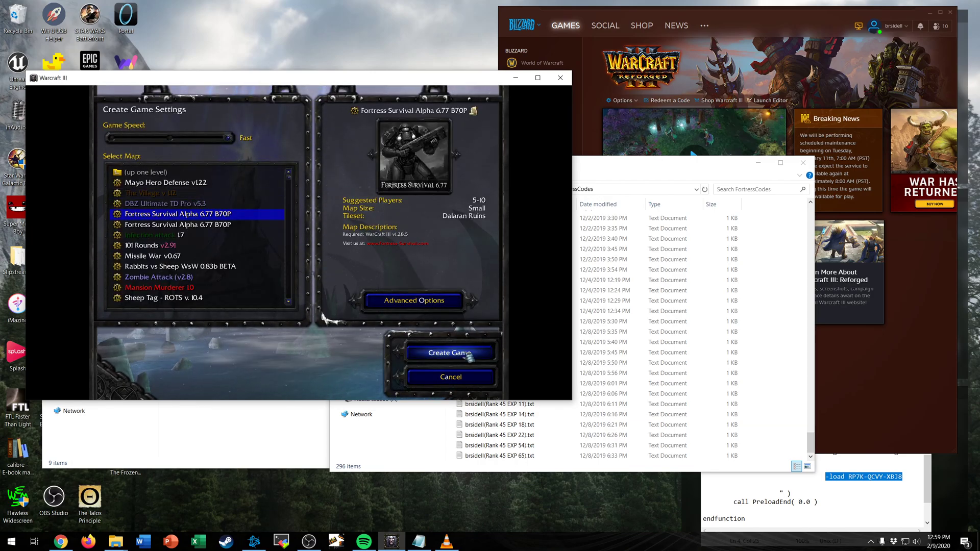
left_click(449, 352)
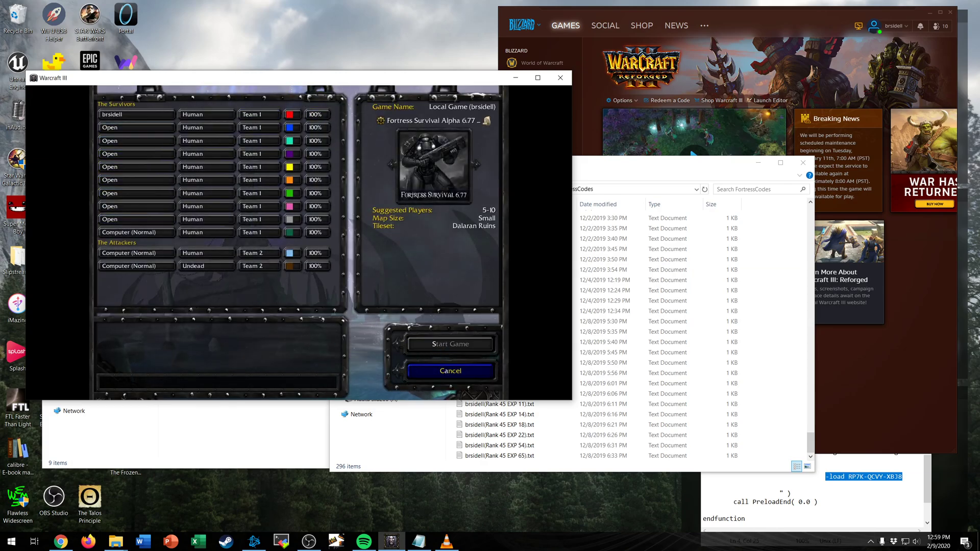
left_click(450, 344)
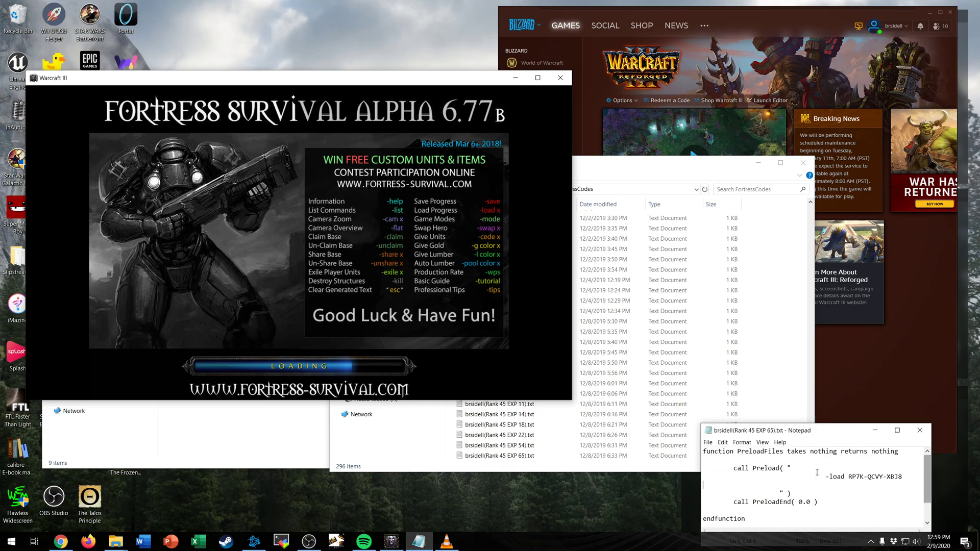
Select the old -load code line in the Notepad save file.
double_click(864, 476)
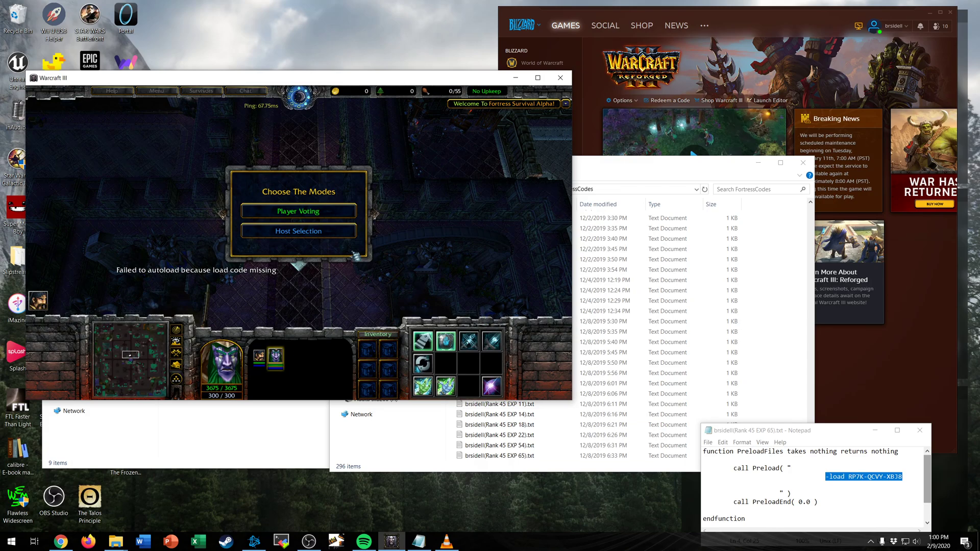
Choose the game mode, then save the game, overwriting the fortresscode save.
left_click(298, 231)
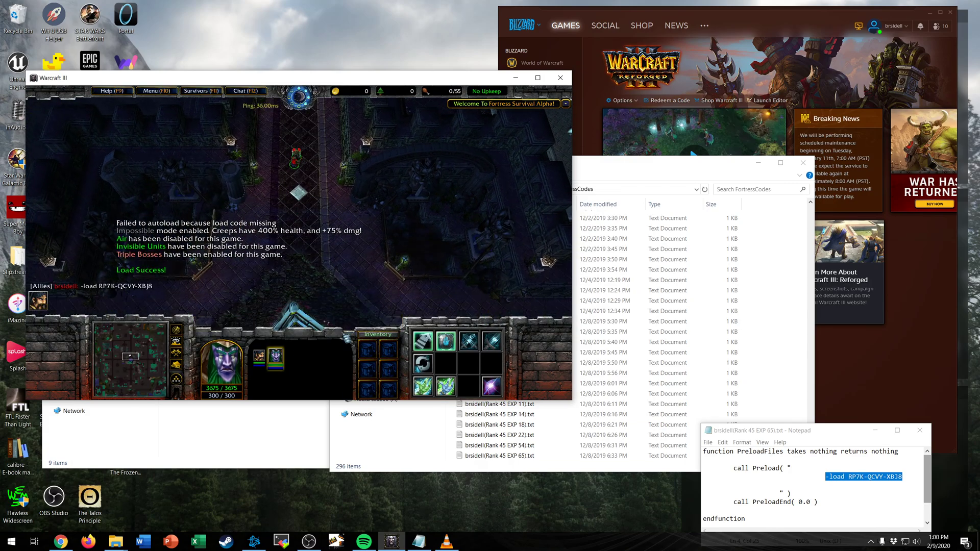
left_click(155, 91)
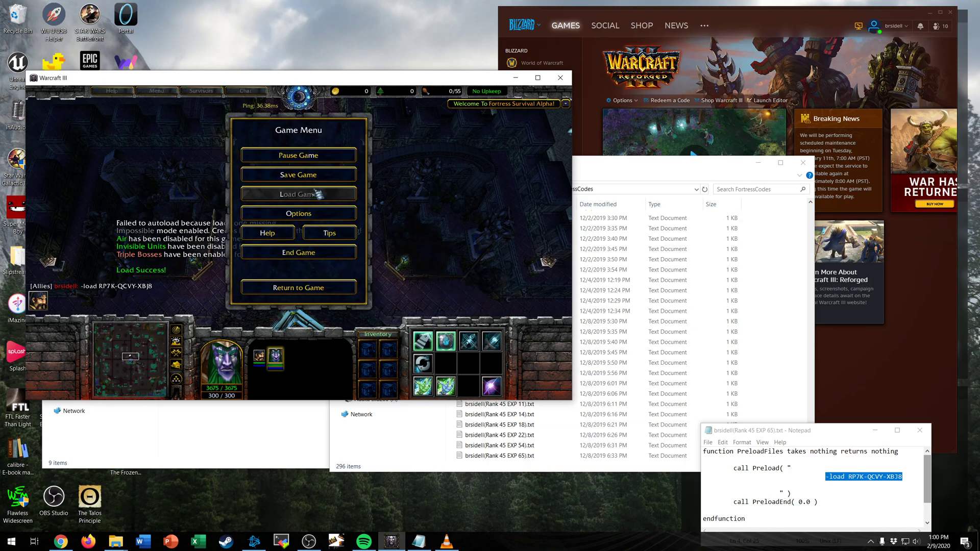
left_click(298, 175)
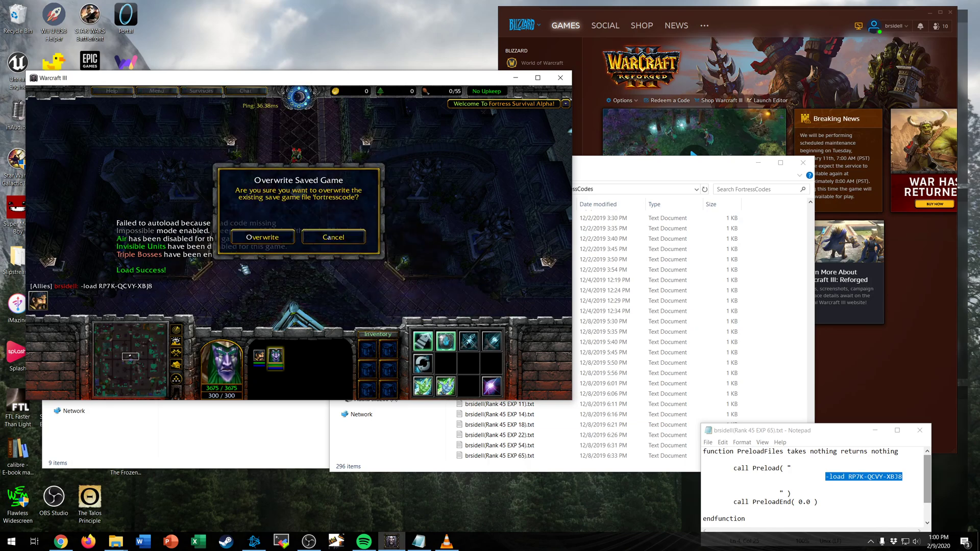
left_click(262, 237)
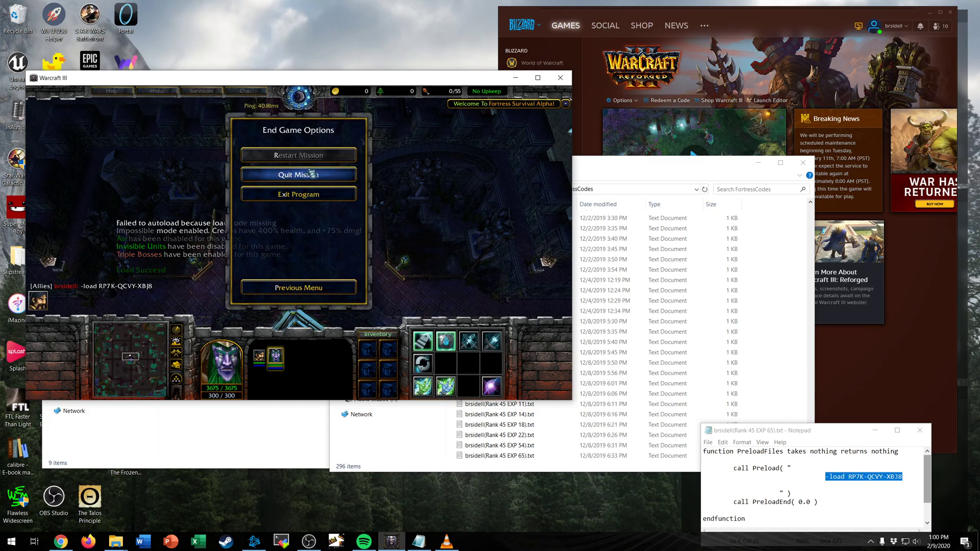
Quit the mission, then load and start the fortresscode saved game in a new local game.
left_click(298, 174)
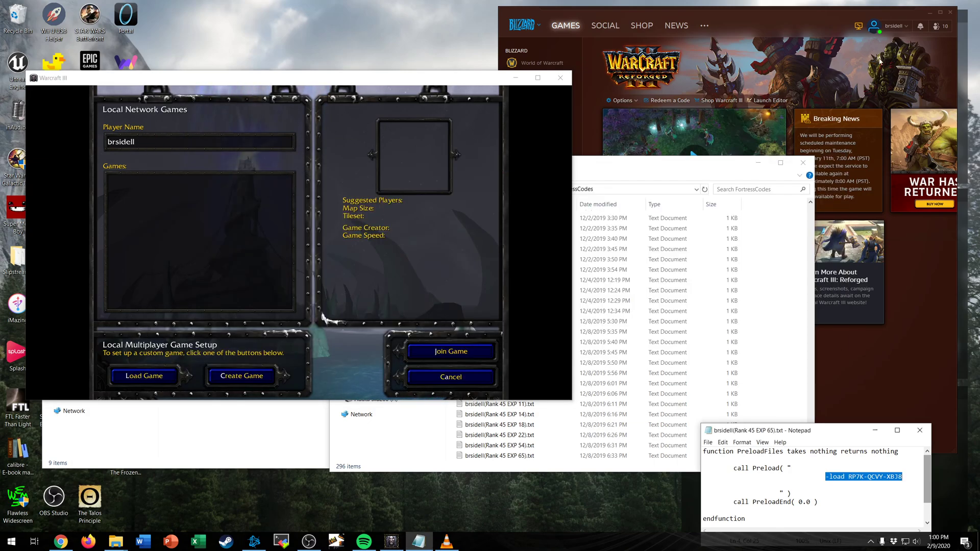
left_click(893, 25)
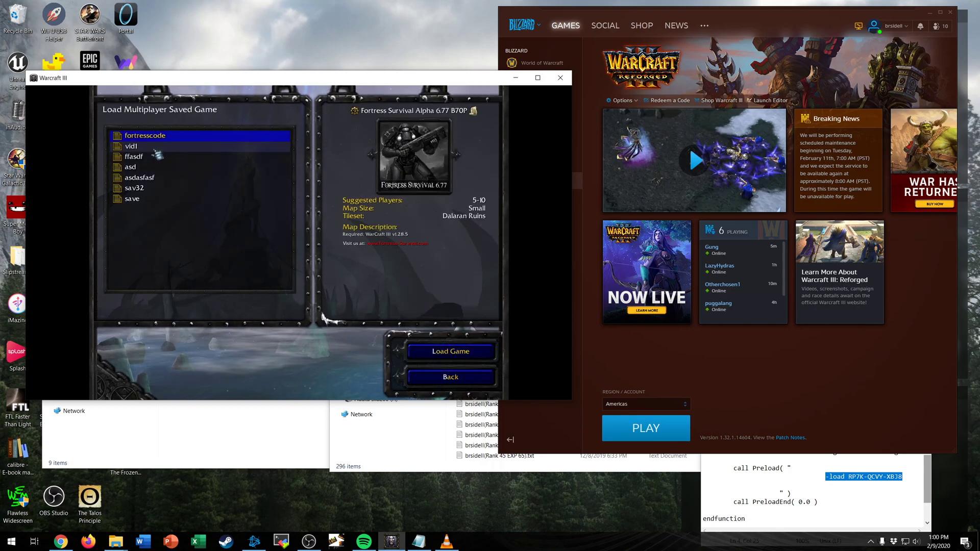
left_click(450, 351)
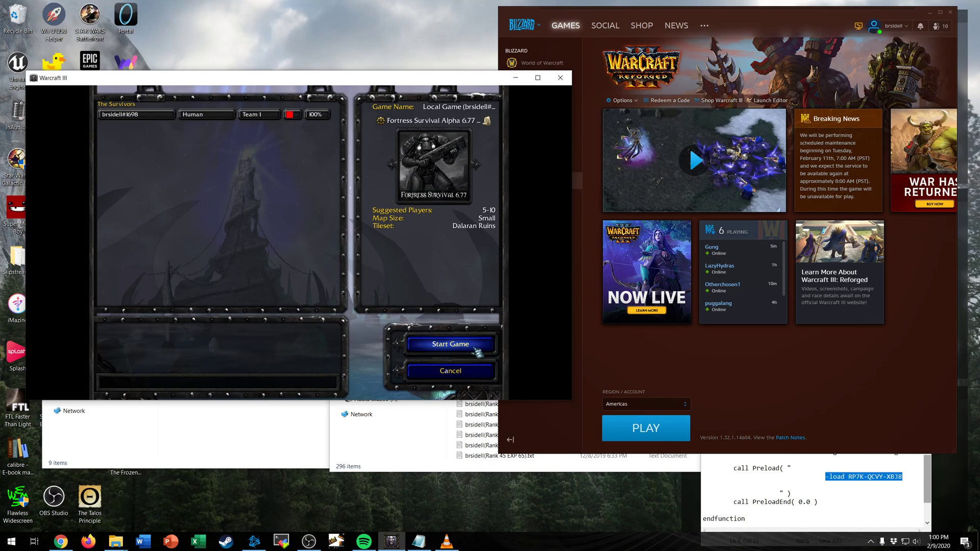
left_click(450, 344)
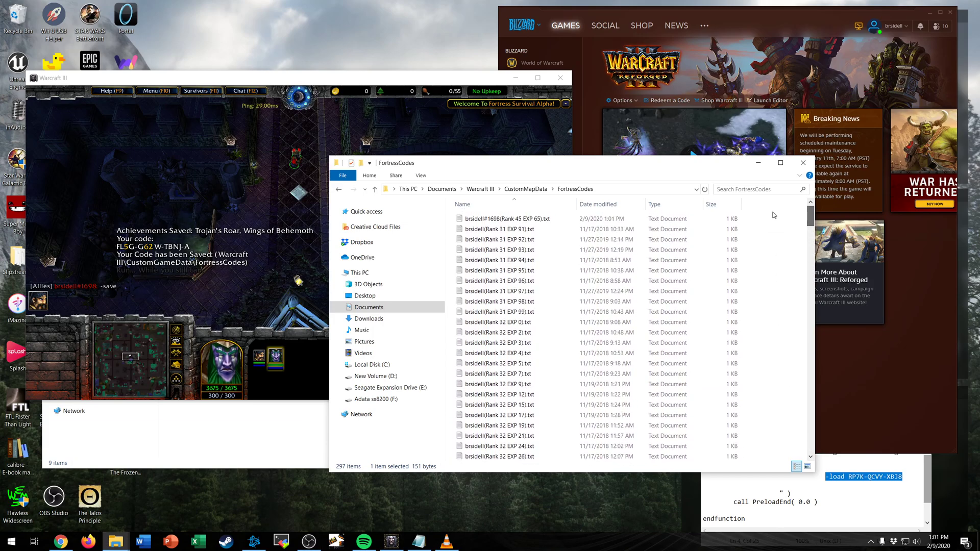
mouse_move(510, 218)
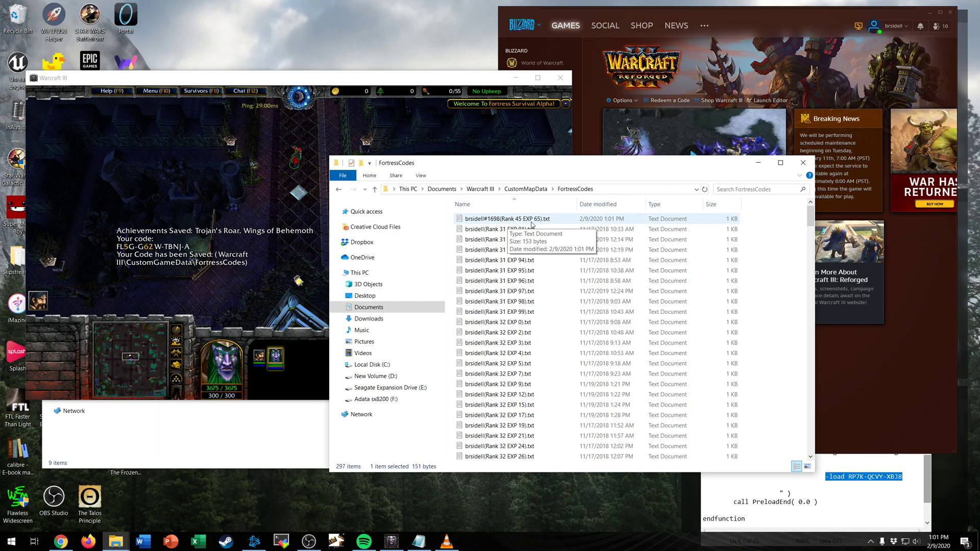
double_click(511, 218)
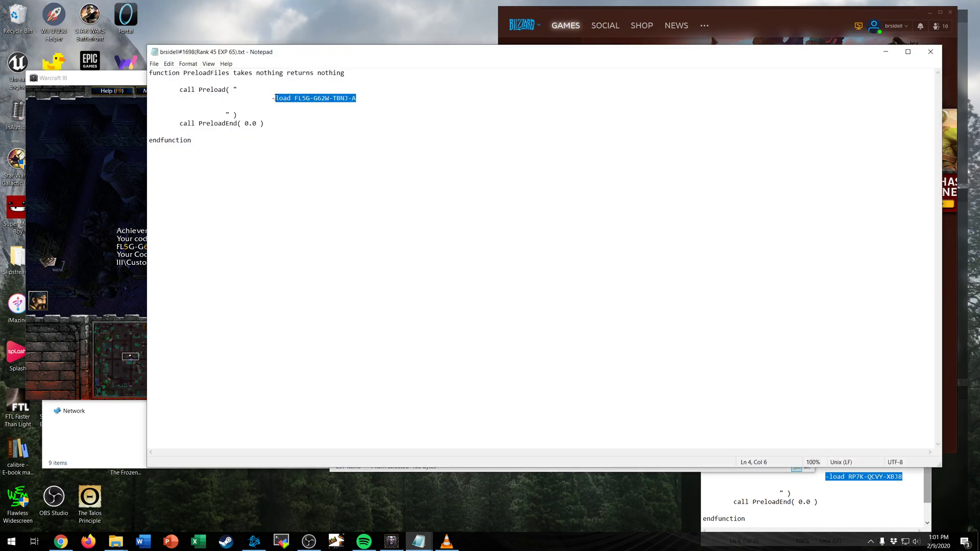